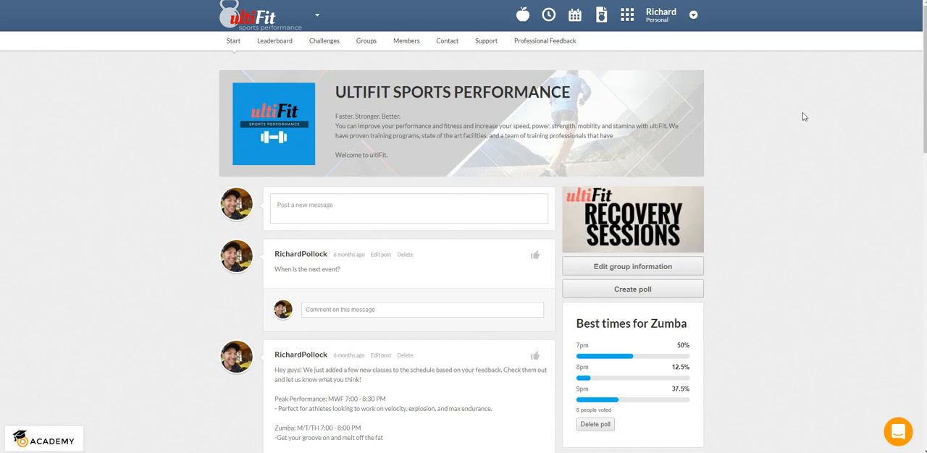
{"action": "mouse_move", "coordinate": [280, 101]}
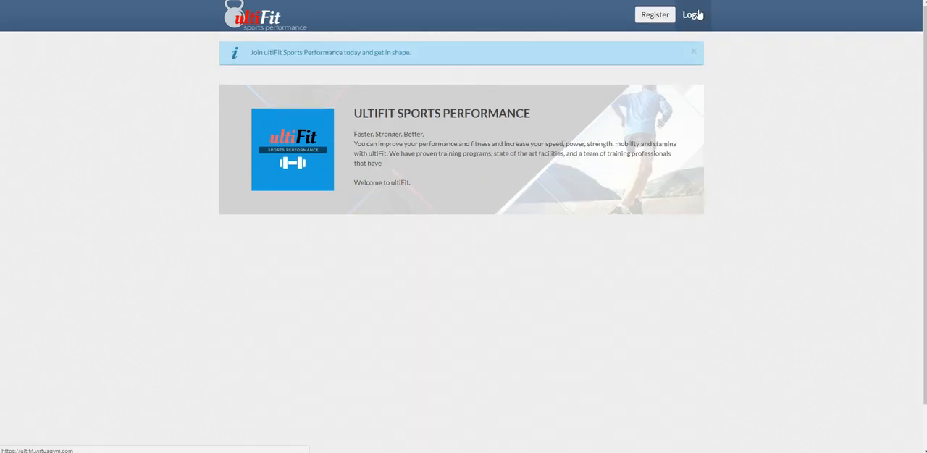
Log in to the ultiFit Sports Performance portal with the saved username and password
{"action": "left_click", "coordinate": [692, 15]}
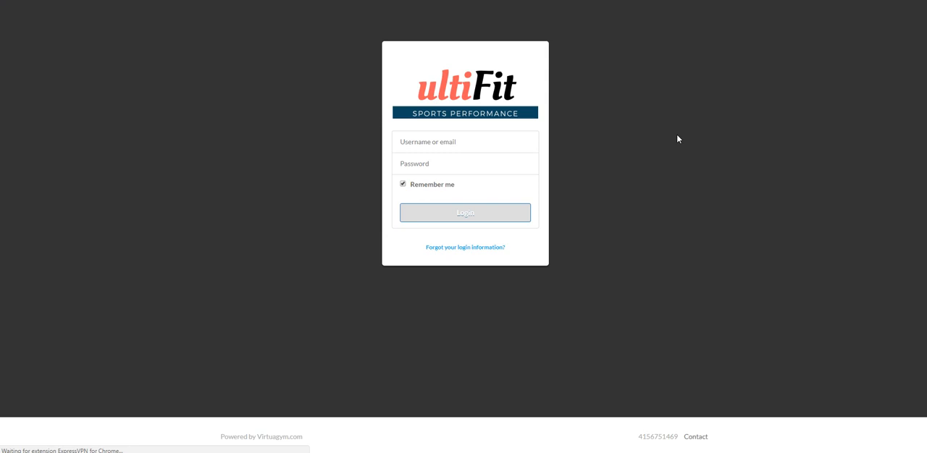
{"action": "left_click", "coordinate": [465, 212]}
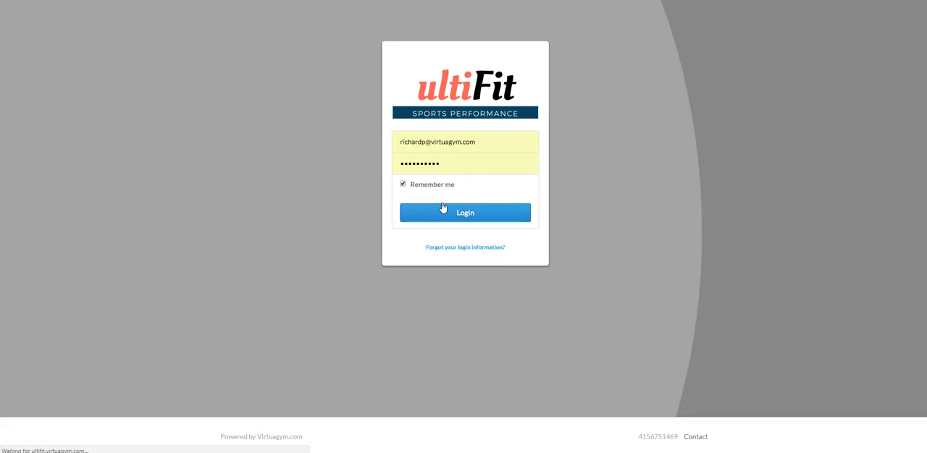
{"action": "left_click", "coordinate": [465, 211]}
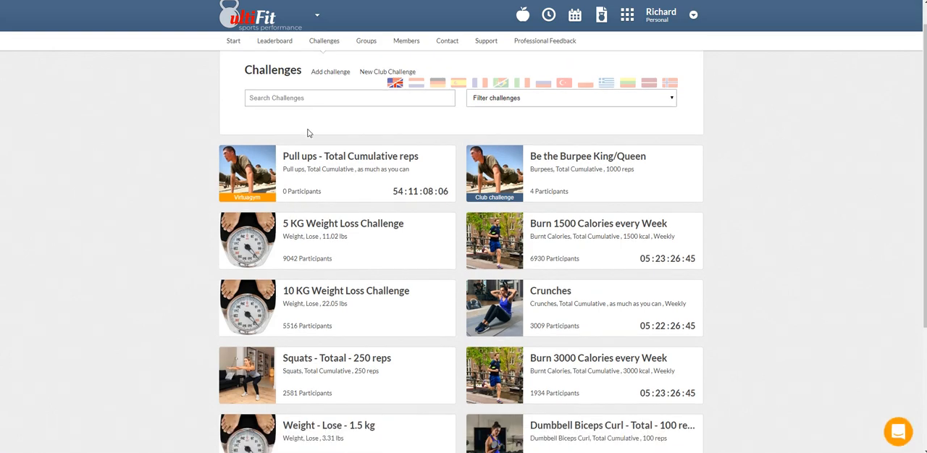
{"action": "mouse_move", "coordinate": [274, 171]}
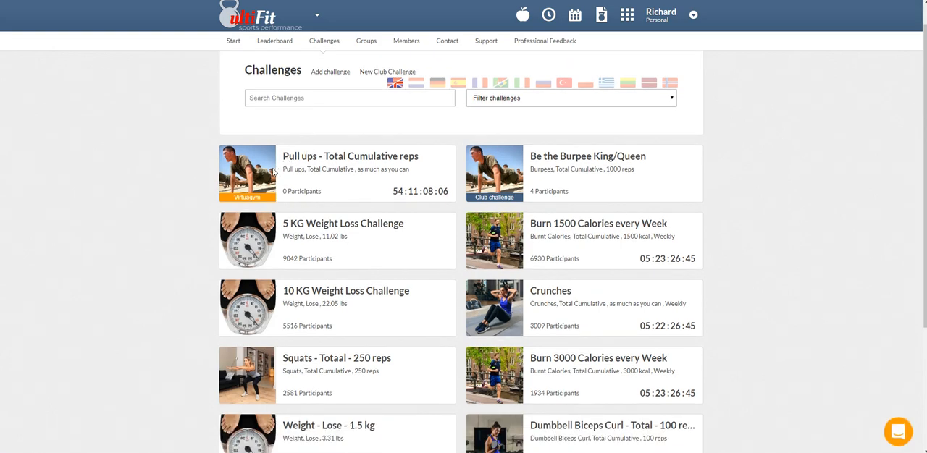
{"action": "scroll", "scroll_direction": "down", "scroll_amount": 3}
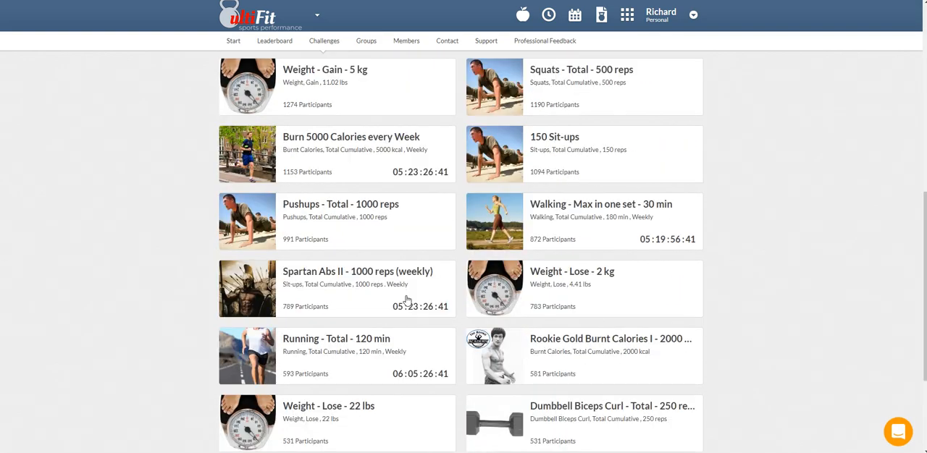
{"action": "scroll", "scroll_direction": "down", "scroll_amount": 3}
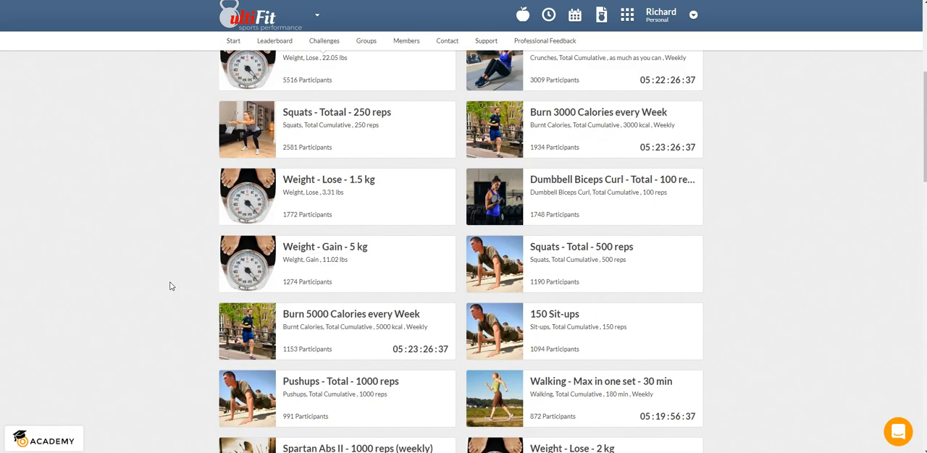
{"action": "scroll", "scroll_direction": "up", "scroll_amount": 3}
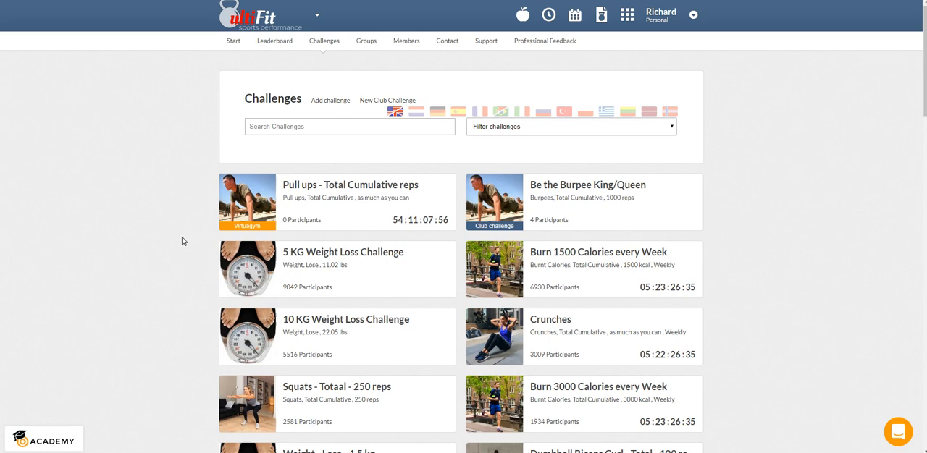
{"action": "mouse_move", "coordinate": [249, 229]}
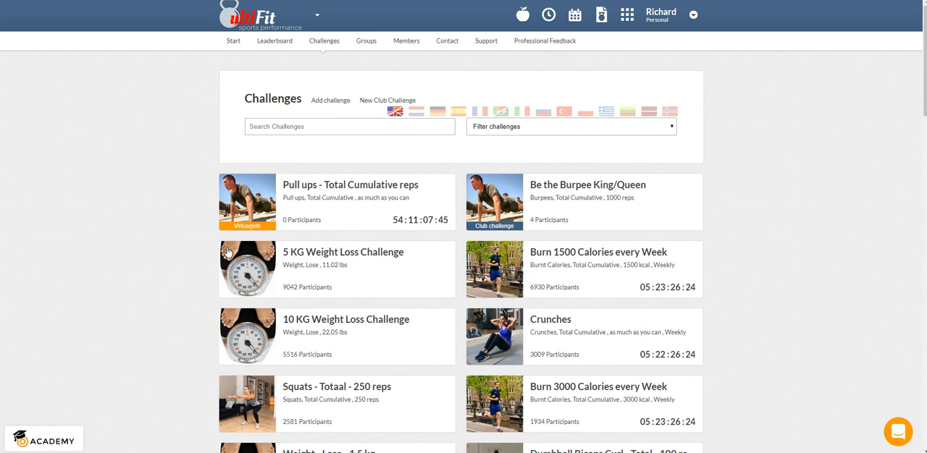
{"action": "mouse_move", "coordinate": [314, 267]}
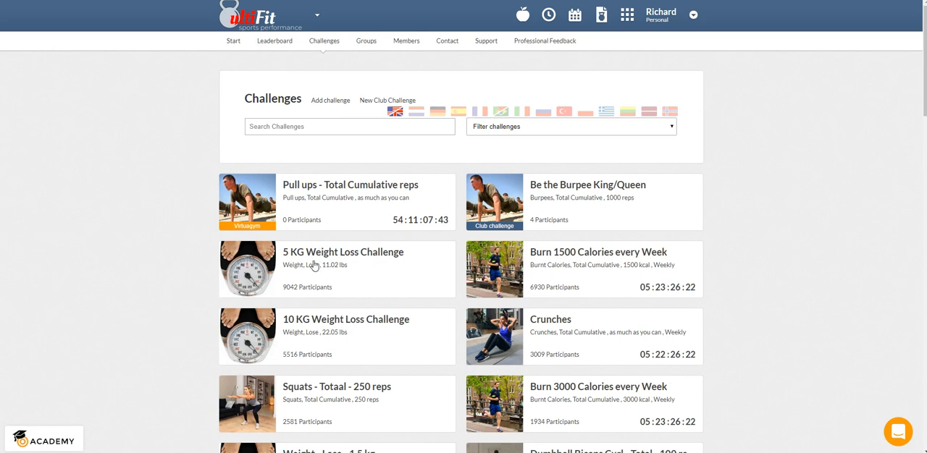
{"action": "mouse_move", "coordinate": [281, 304]}
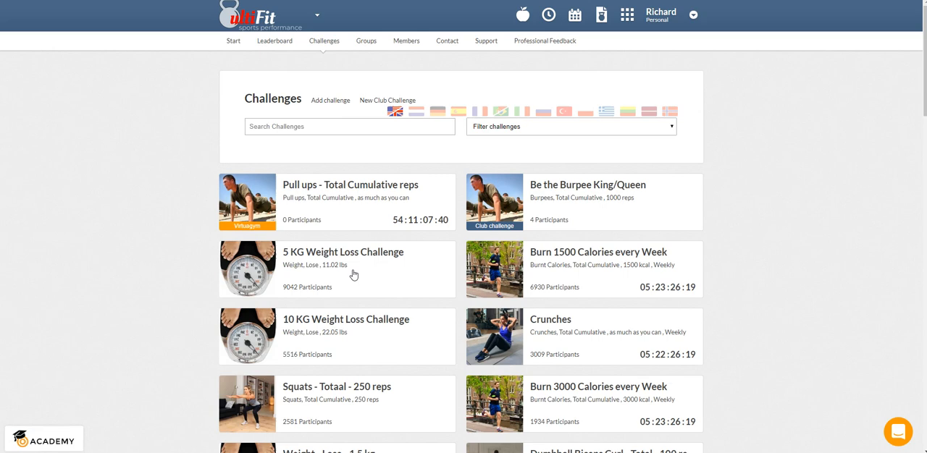
{"action": "mouse_move", "coordinate": [514, 206]}
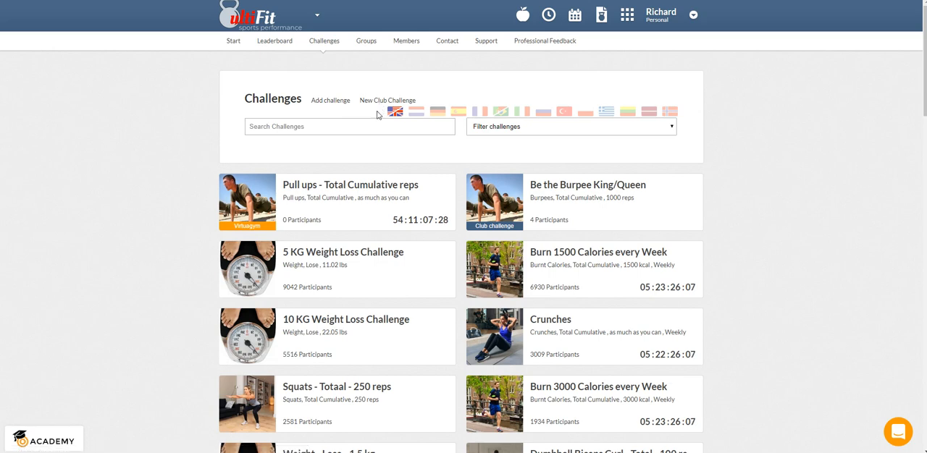
{"action": "mouse_move", "coordinate": [559, 216]}
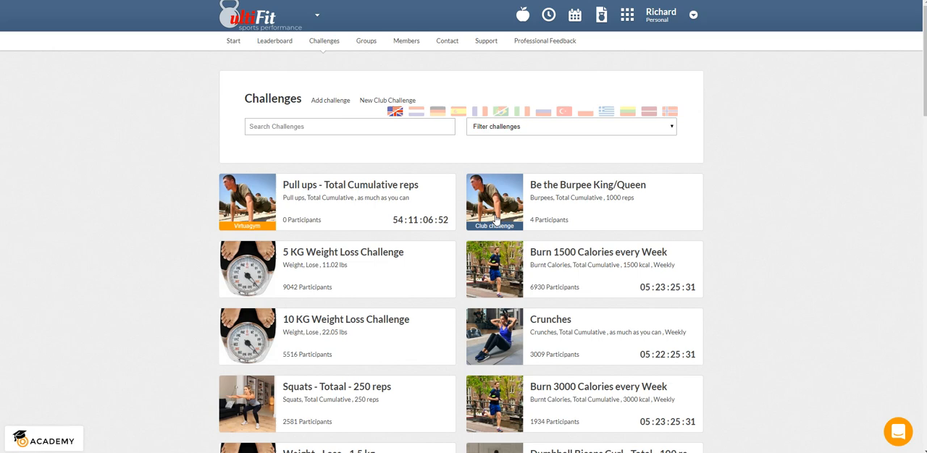
{"action": "mouse_move", "coordinate": [552, 229]}
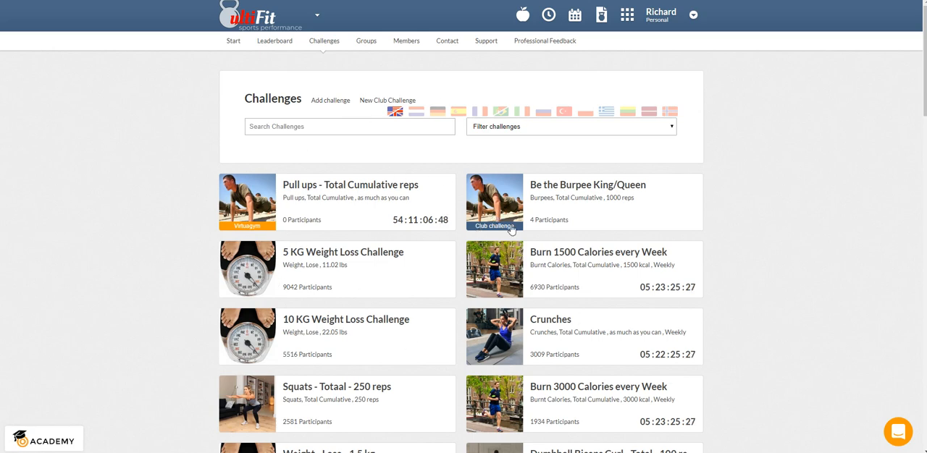
{"action": "mouse_move", "coordinate": [110, 232]}
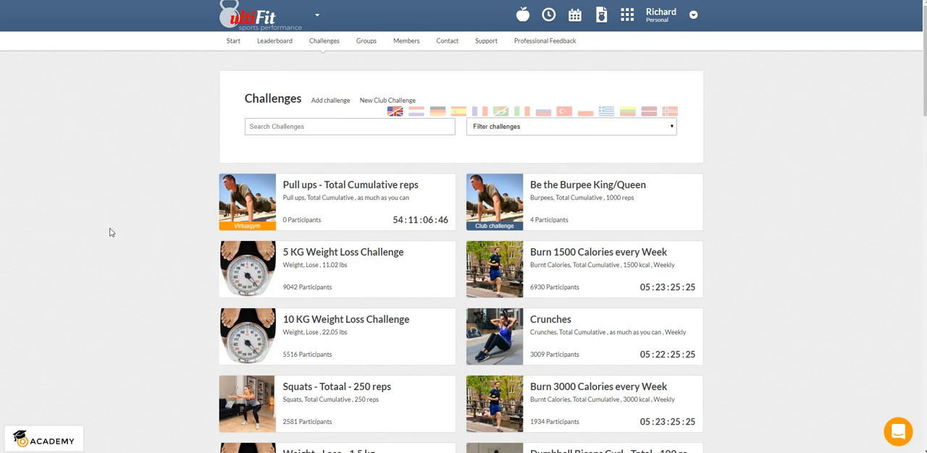
{"action": "mouse_move", "coordinate": [556, 188]}
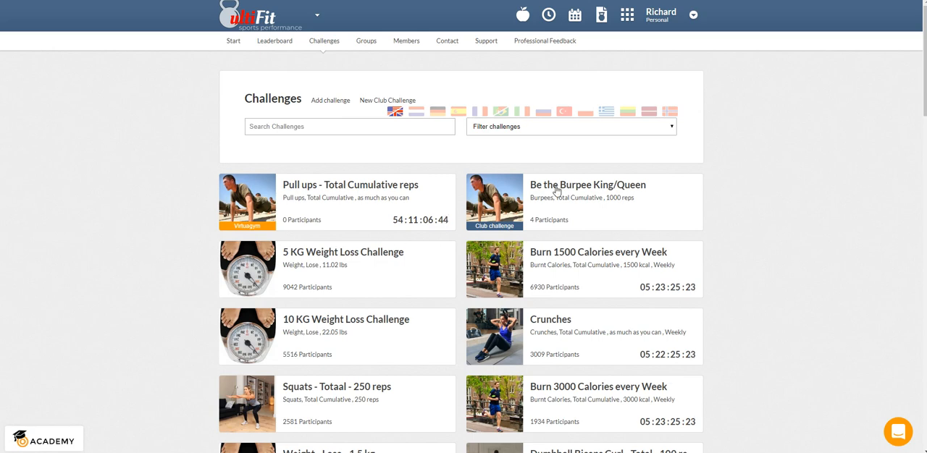
{"action": "mouse_move", "coordinate": [585, 223]}
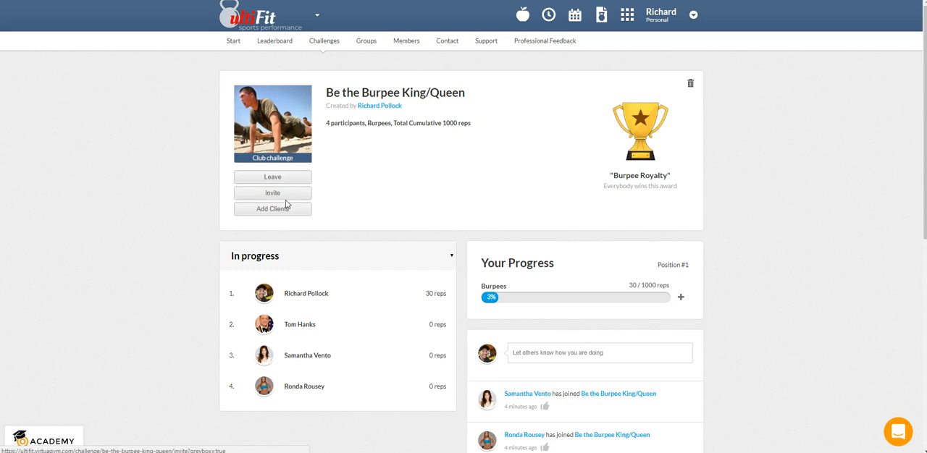
{"action": "mouse_move", "coordinate": [272, 209]}
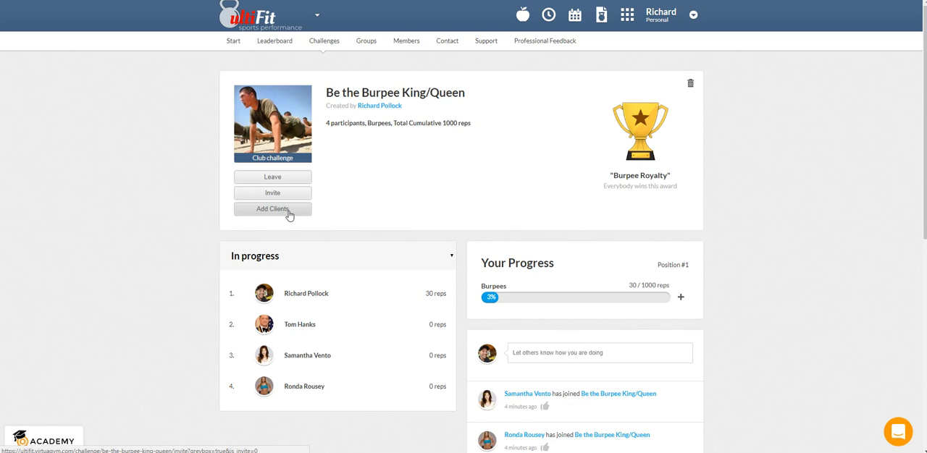
{"action": "mouse_move", "coordinate": [352, 72]}
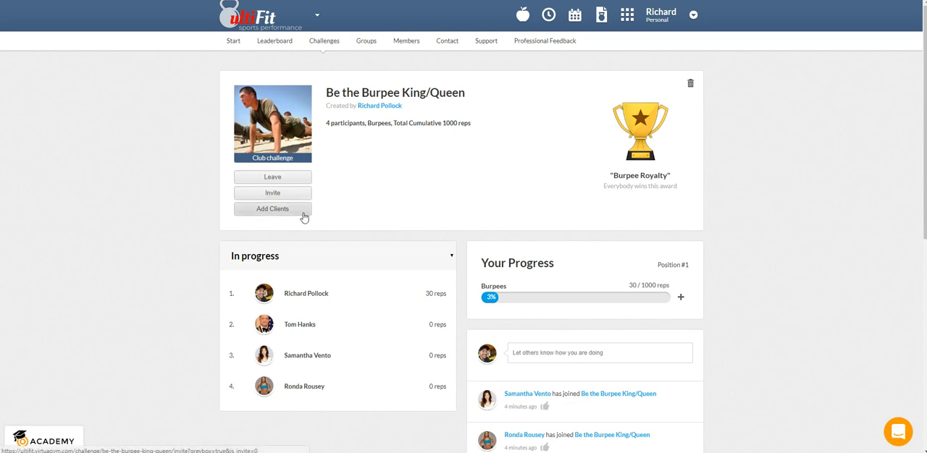
{"action": "mouse_move", "coordinate": [321, 210]}
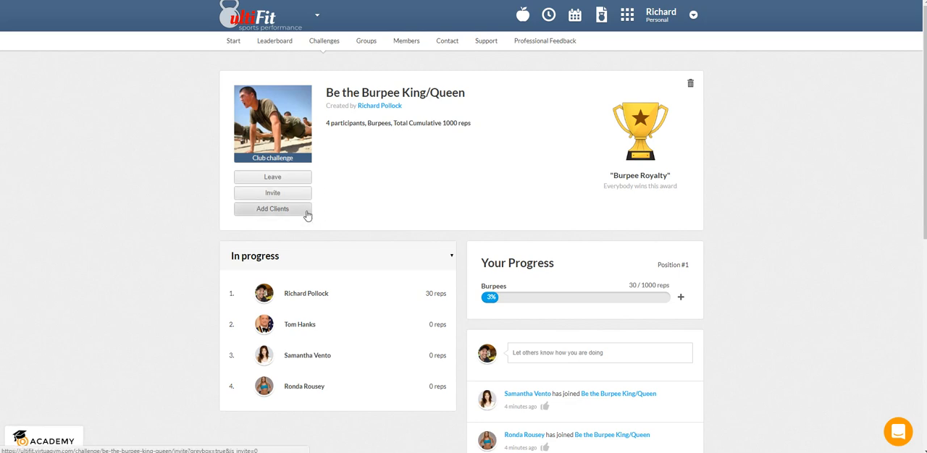
{"action": "mouse_move", "coordinate": [123, 218]}
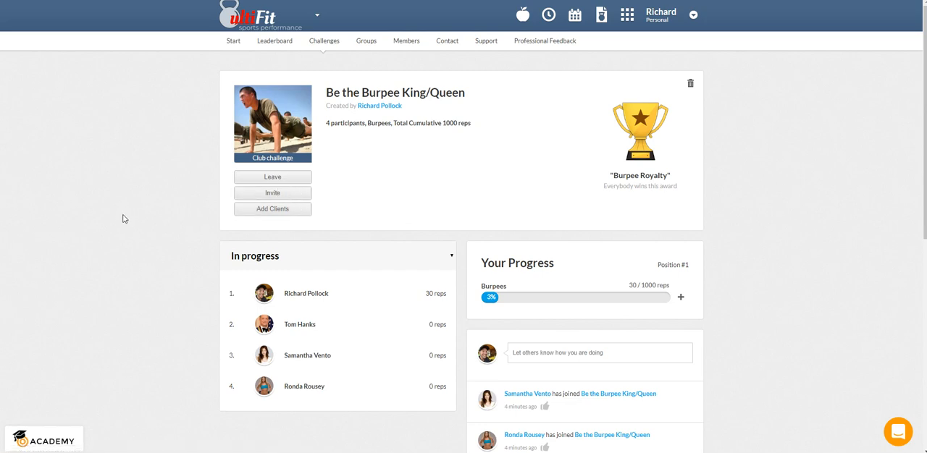
{"action": "mouse_move", "coordinate": [119, 223]}
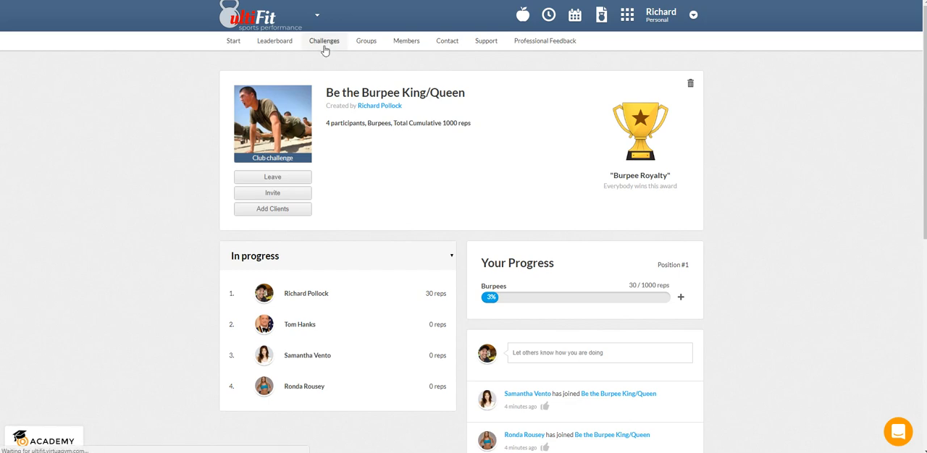
Return to the Challenges list and begin Add challenge, landing on the wizard's Challenge Type step
{"action": "left_click", "coordinate": [324, 40]}
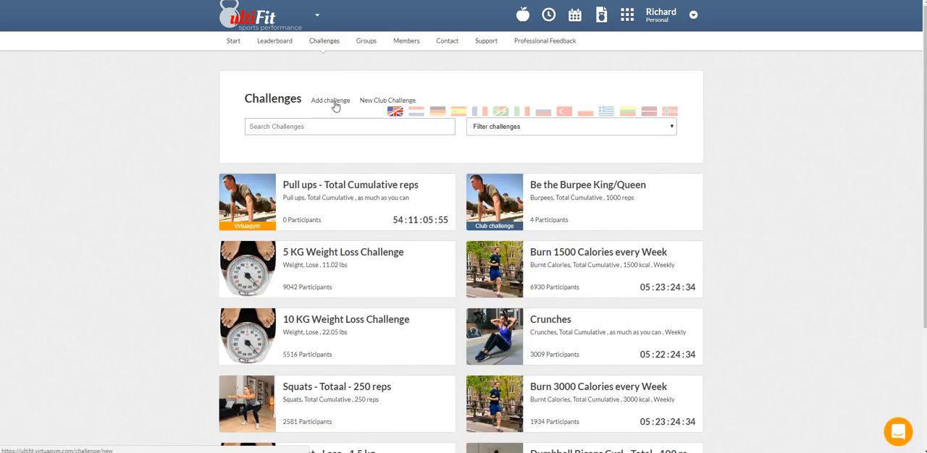
{"action": "mouse_move", "coordinate": [380, 100]}
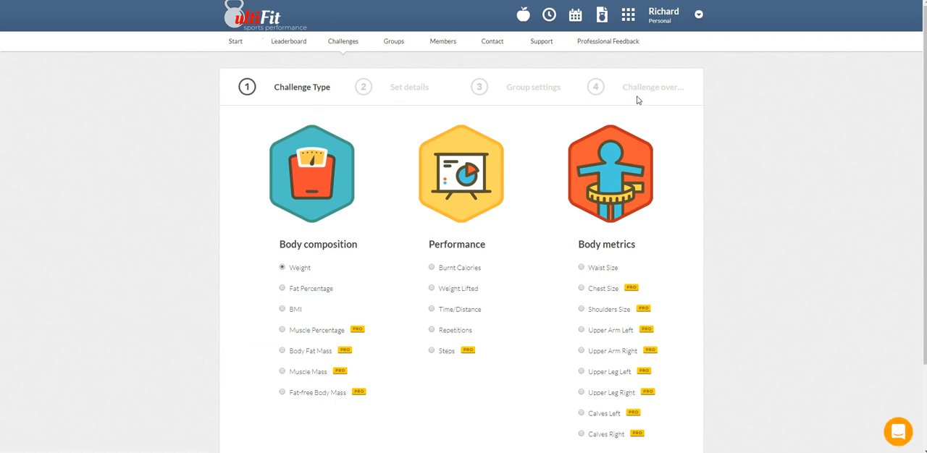
{"action": "scroll", "scroll_direction": "down", "scroll_amount": 3}
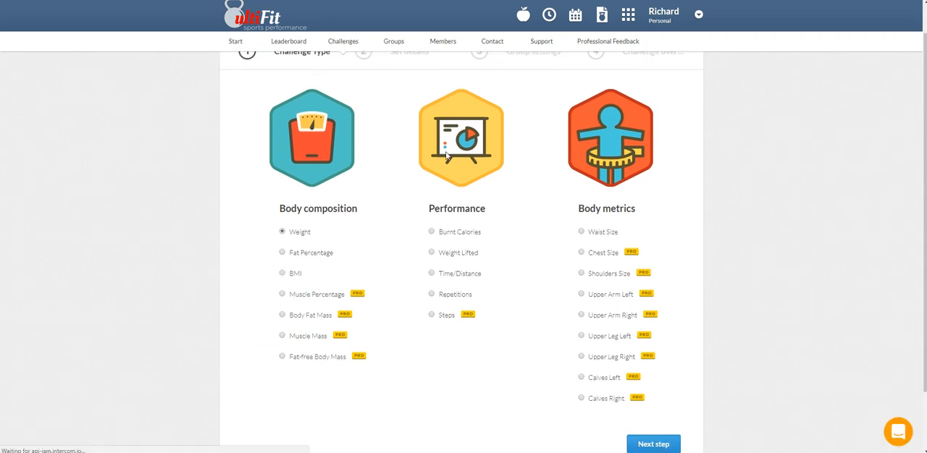
{"action": "scroll", "scroll_direction": "up", "scroll_amount": 3}
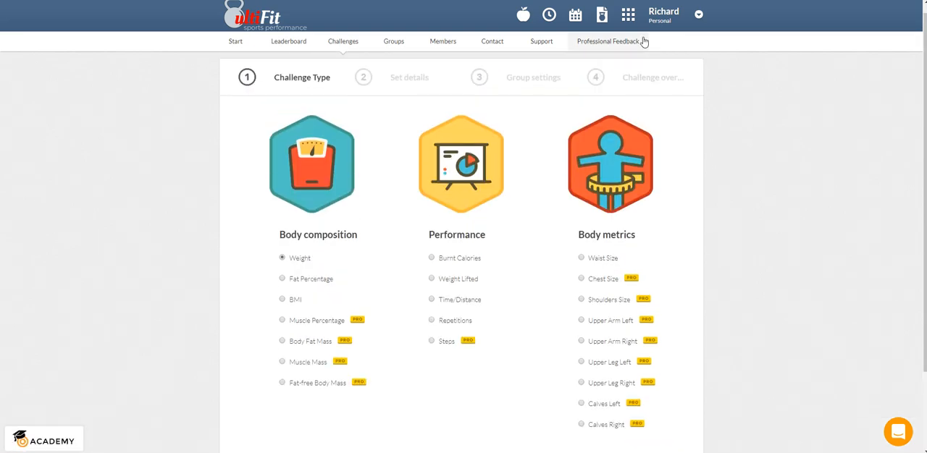
{"action": "left_click", "coordinate": [698, 15]}
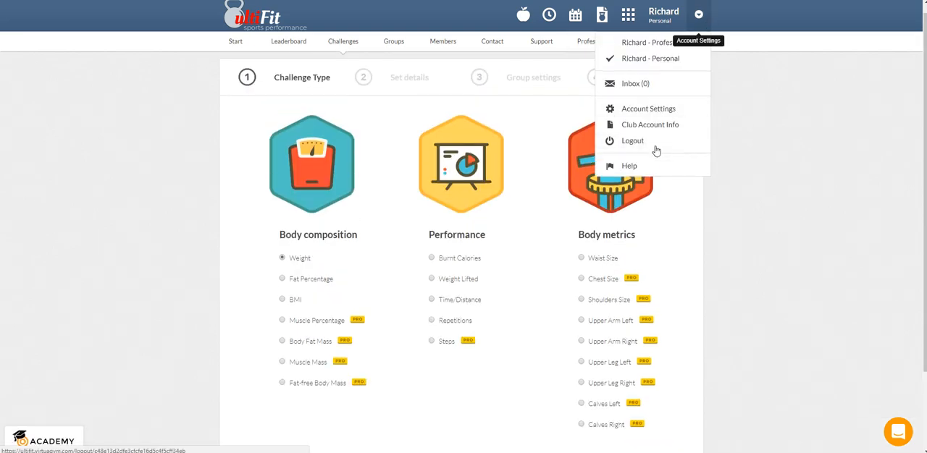
{"action": "left_click", "coordinate": [333, 309]}
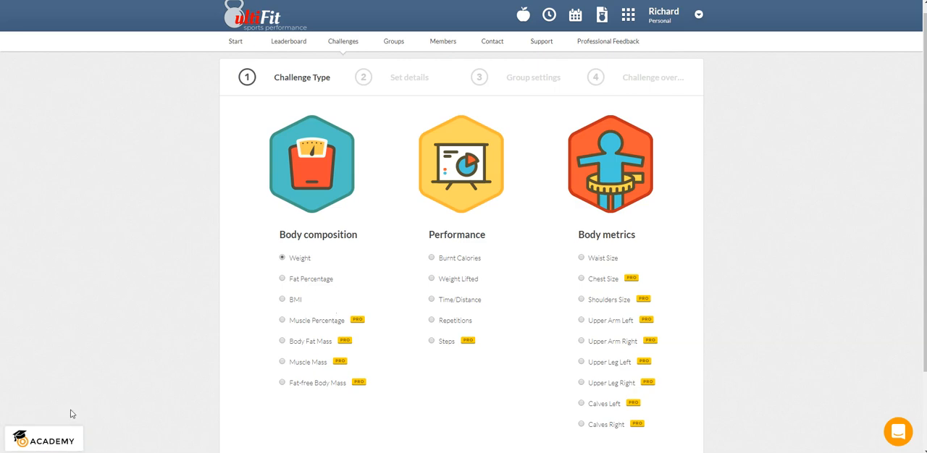
{"action": "mouse_move", "coordinate": [669, 294]}
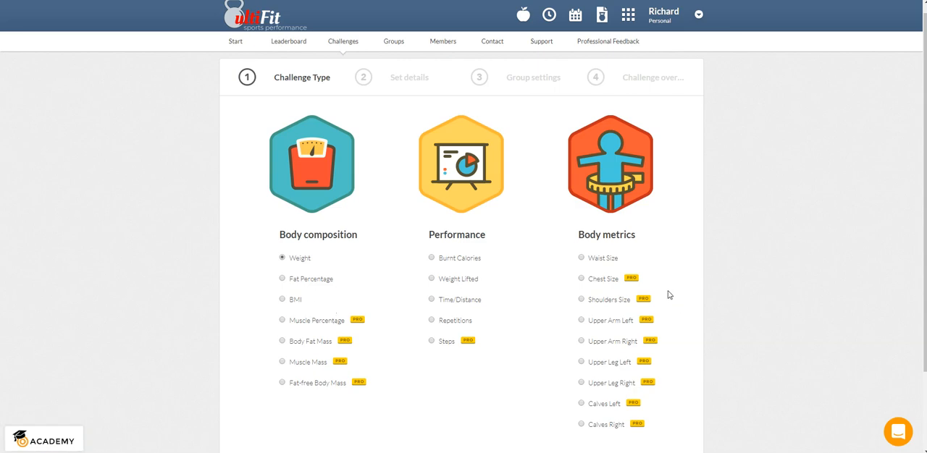
{"action": "mouse_move", "coordinate": [762, 353]}
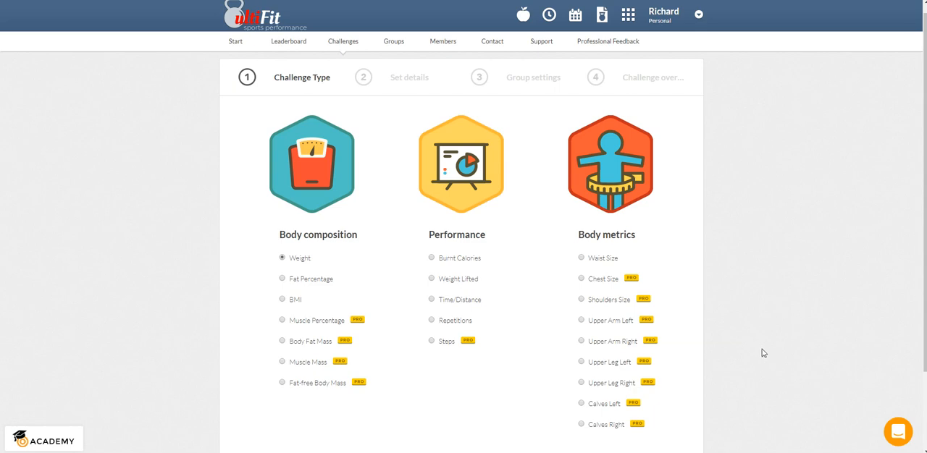
{"action": "mouse_move", "coordinate": [863, 246]}
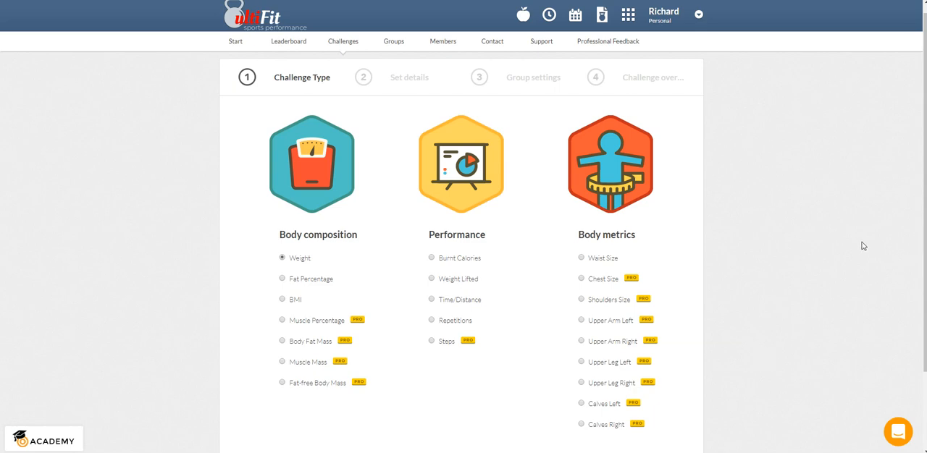
{"action": "mouse_move", "coordinate": [854, 244]}
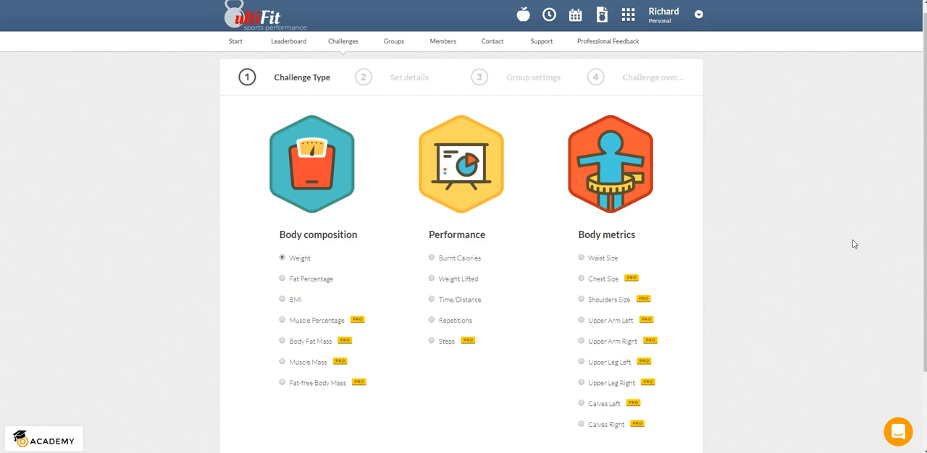
{"action": "mouse_move", "coordinate": [899, 220]}
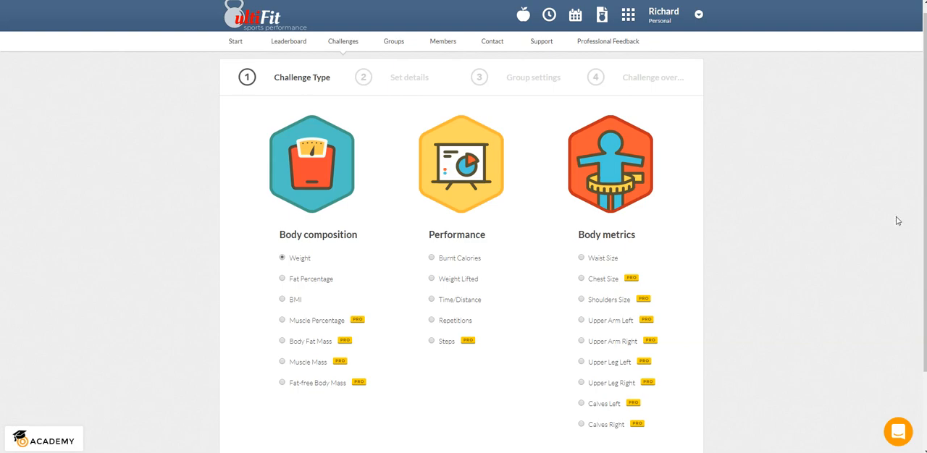